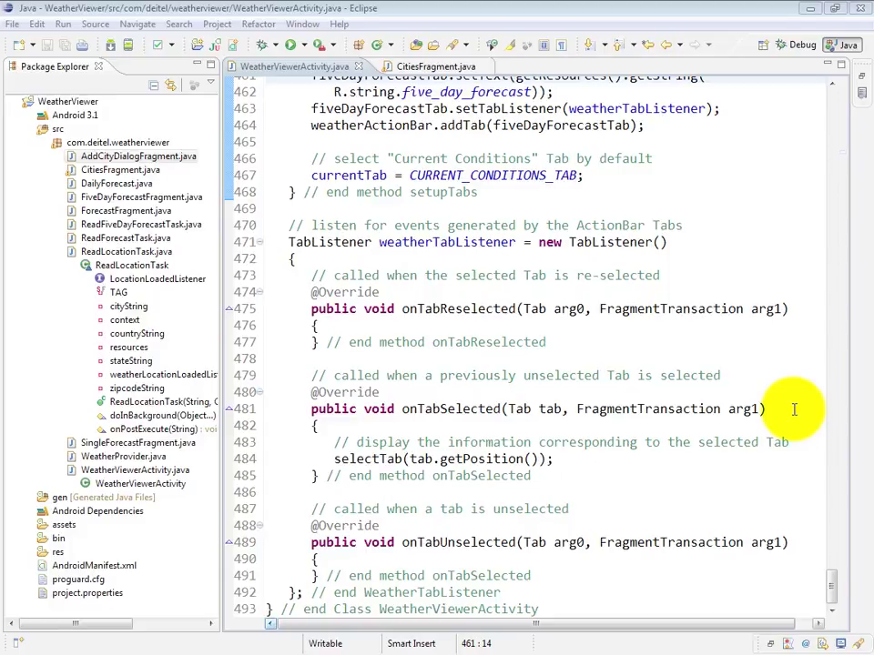
pyautogui.moveTo(419, 237)
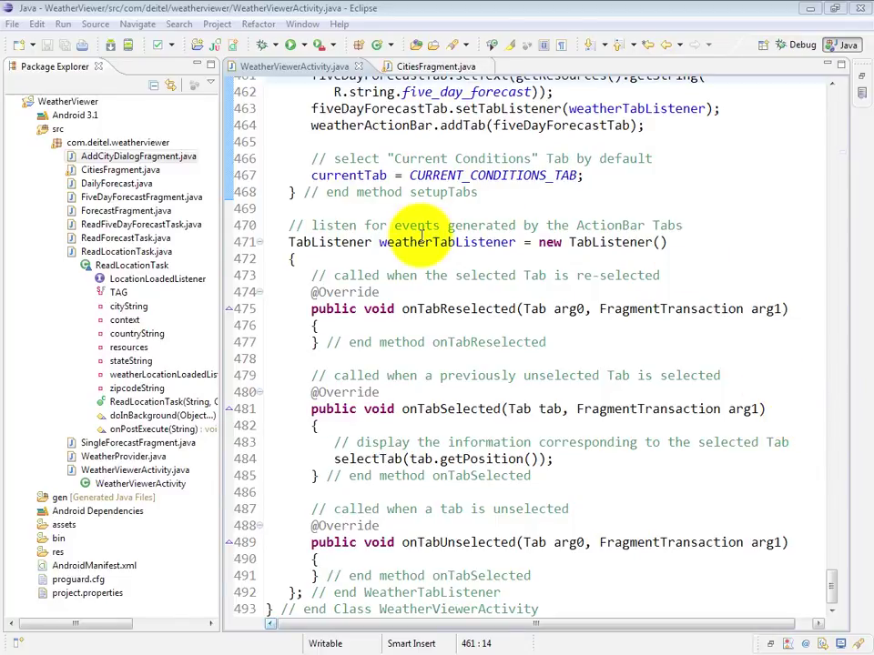
pyautogui.moveTo(443, 219)
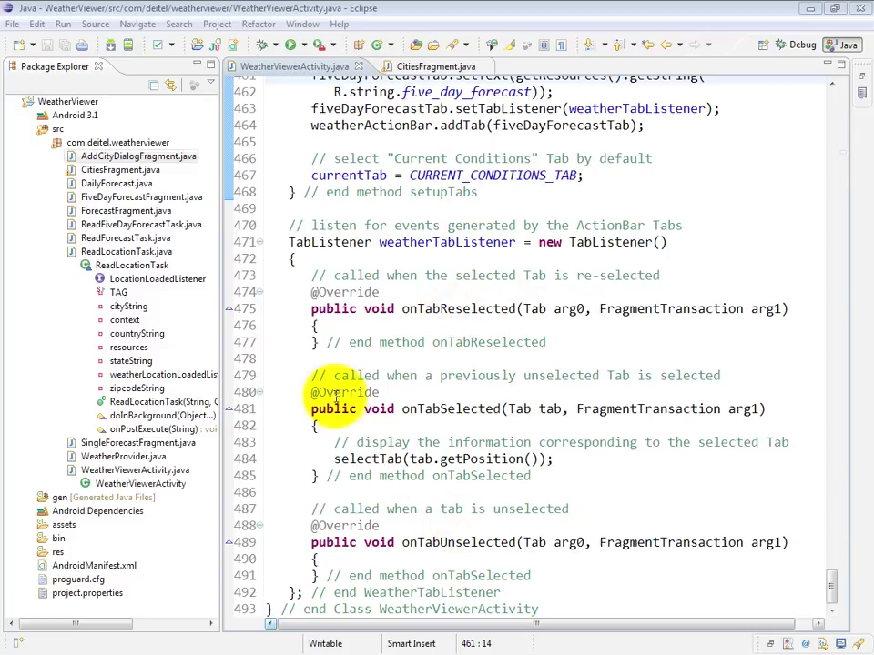
pyautogui.moveTo(312, 375); pyautogui.dragTo(610, 477)
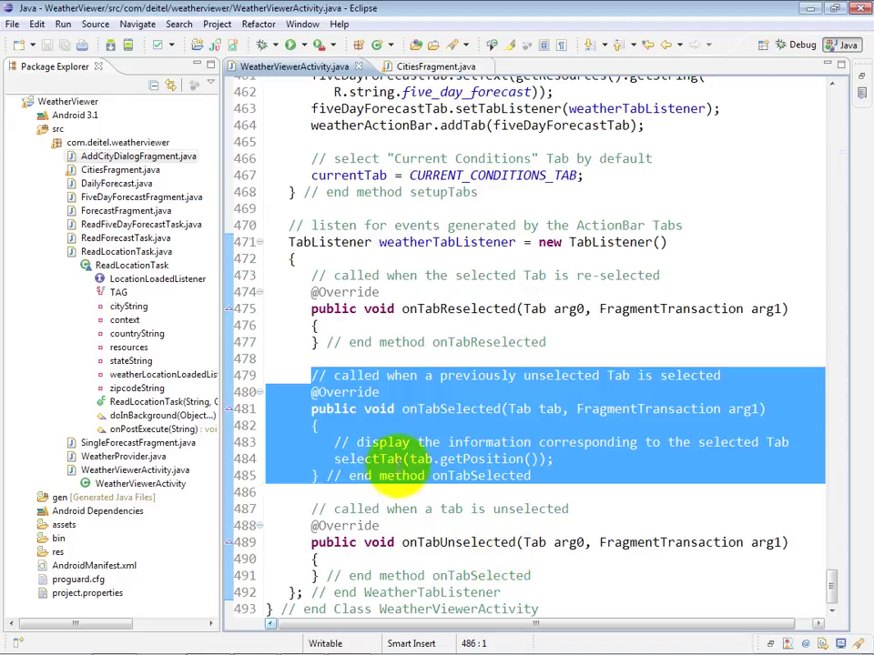
pyautogui.click(750, 408)
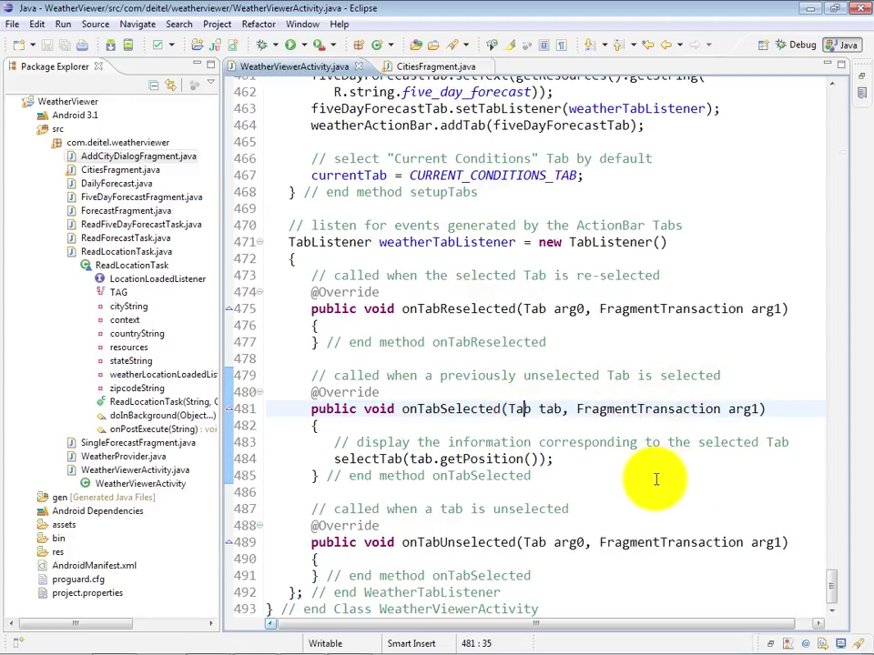
pyautogui.moveTo(386, 466)
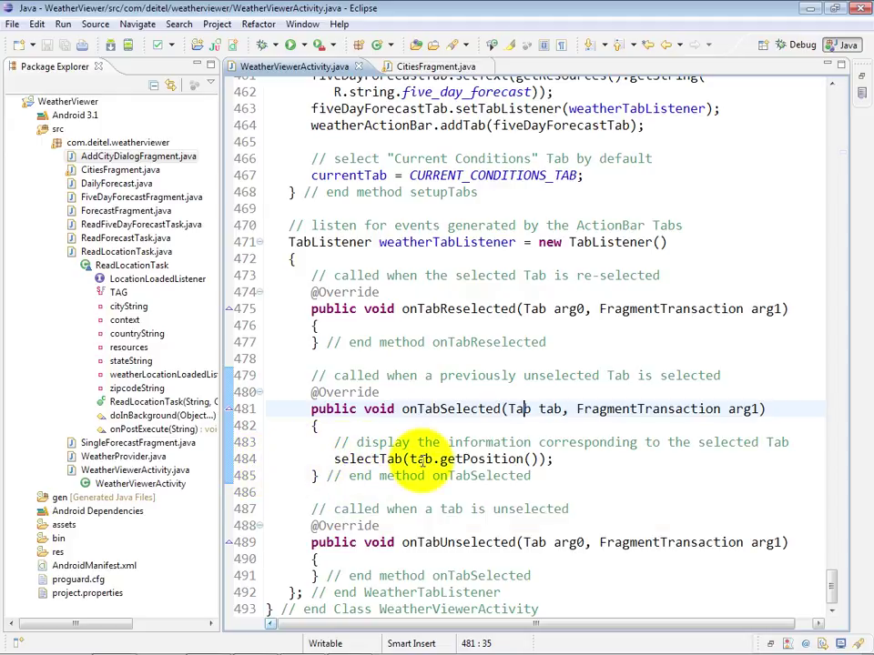
pyautogui.moveTo(546, 470)
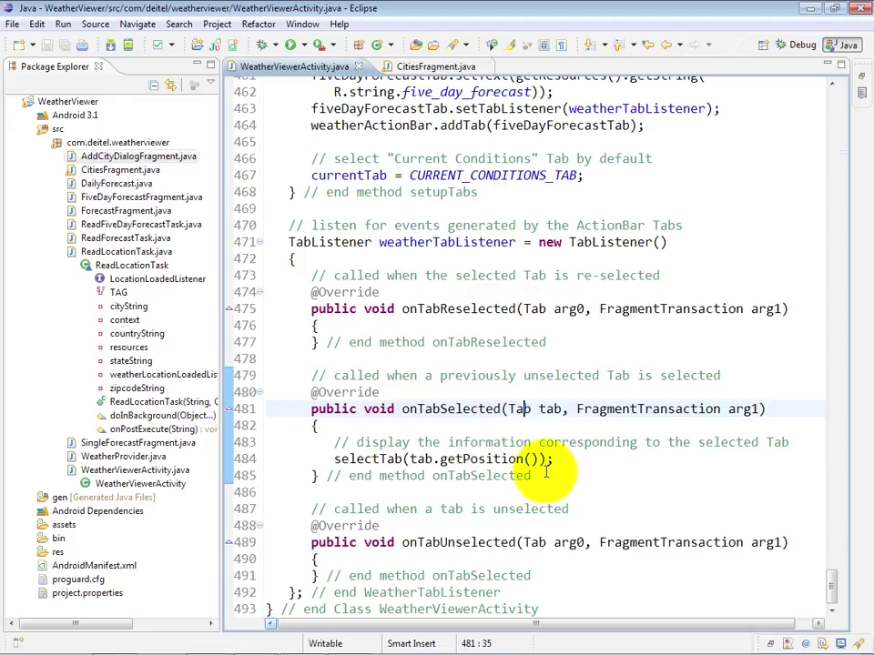